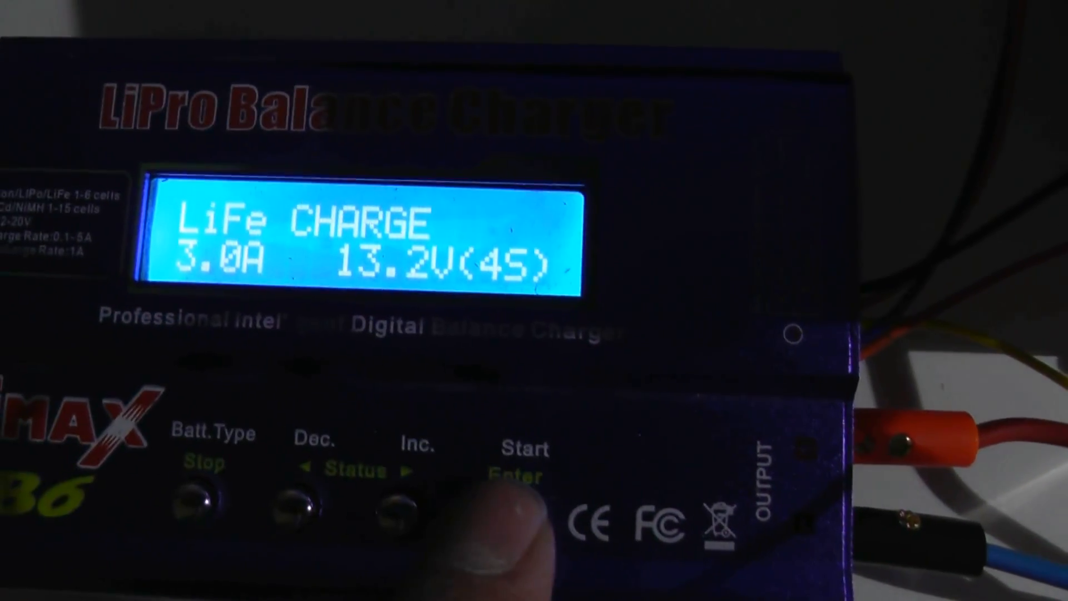
click(517, 484)
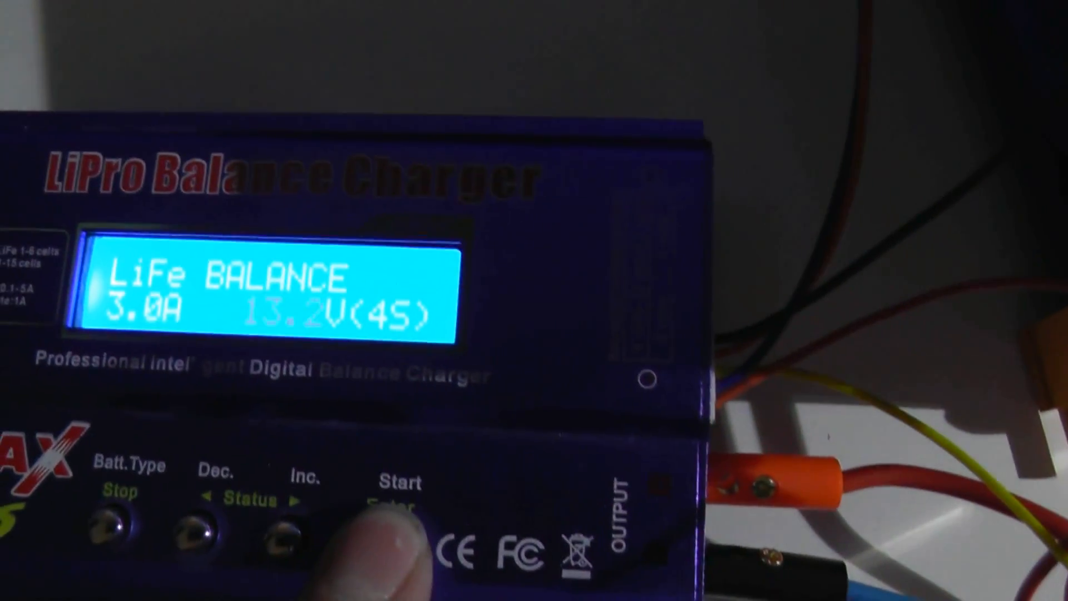
click(402, 532)
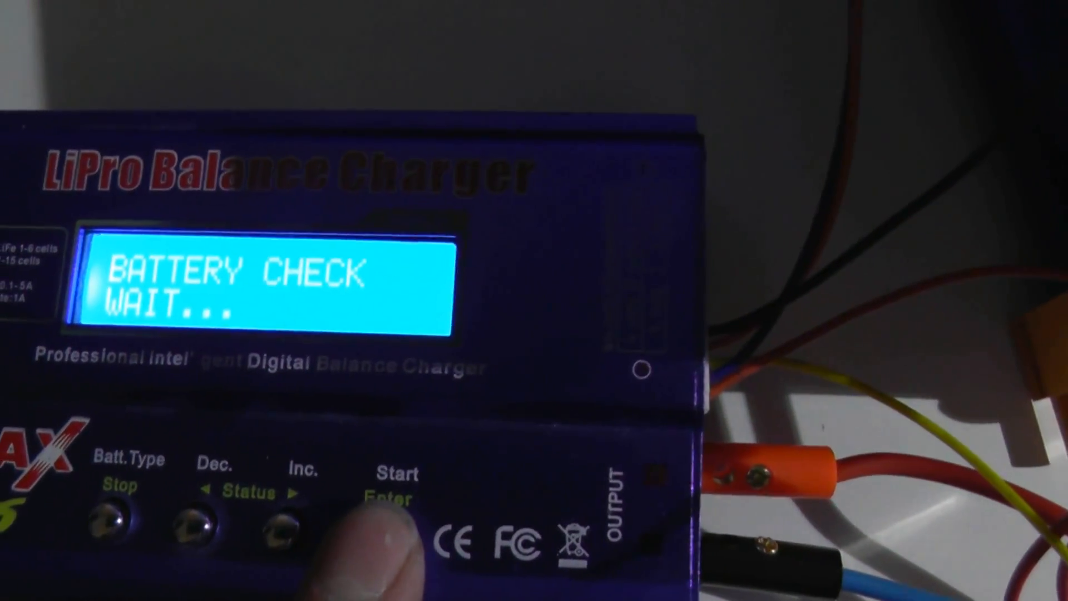